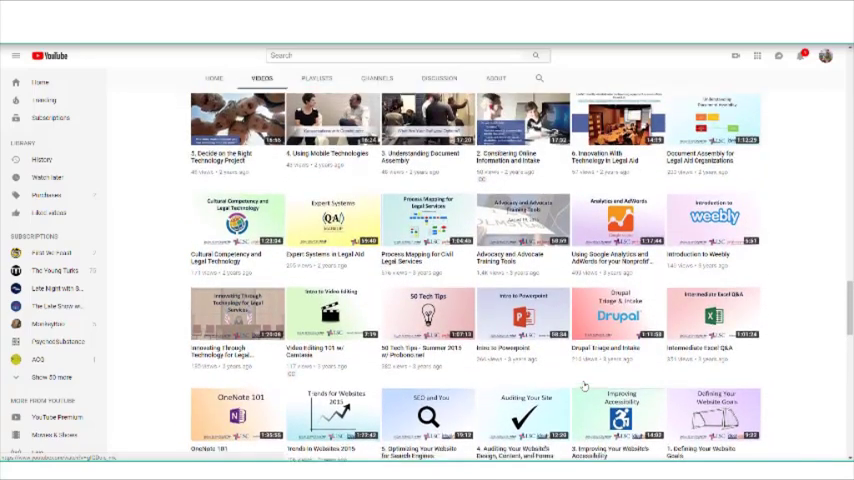
Step: Browse the LSNTAP News page and open the LSNTAP Discussion group in Google Groups
scroll("down", 3)
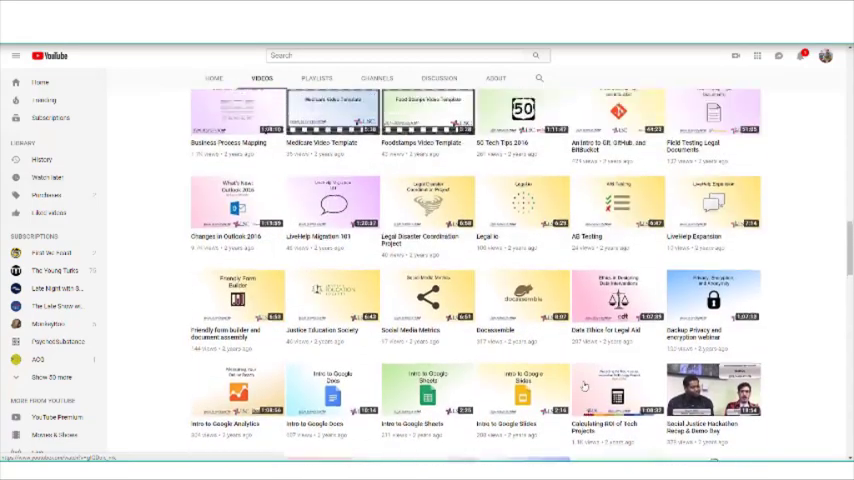
scroll("up", 3)
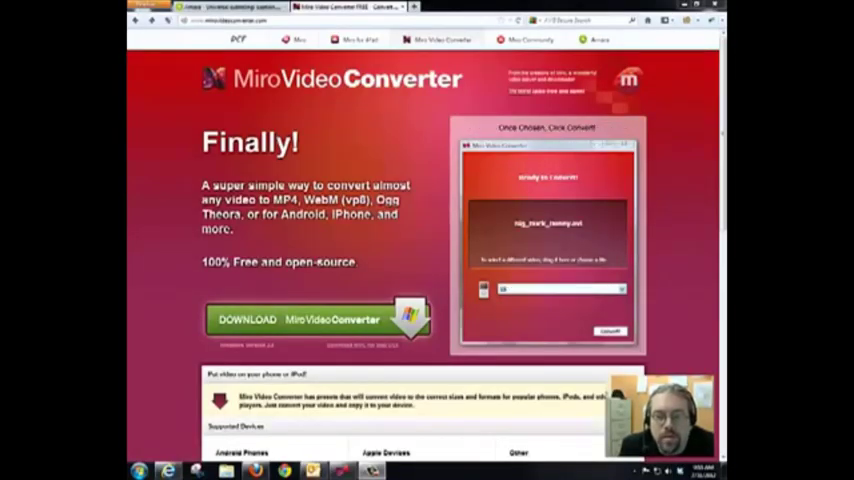
scroll("down", 3)
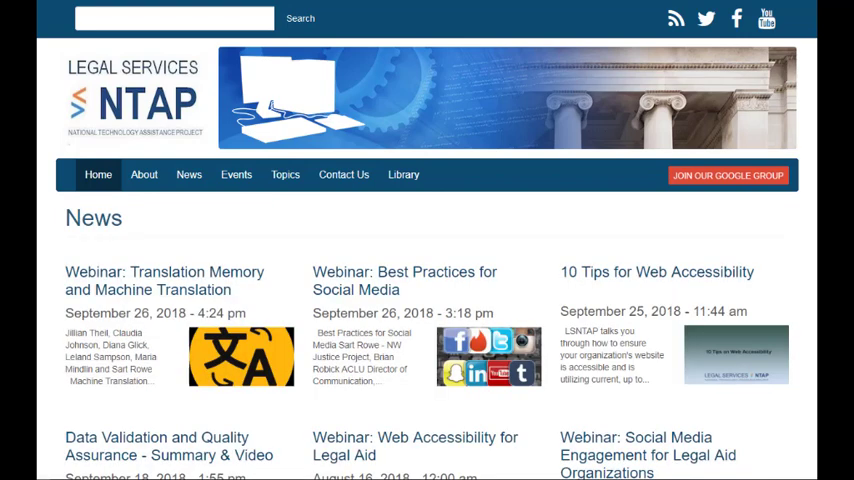
left_click(728, 174)
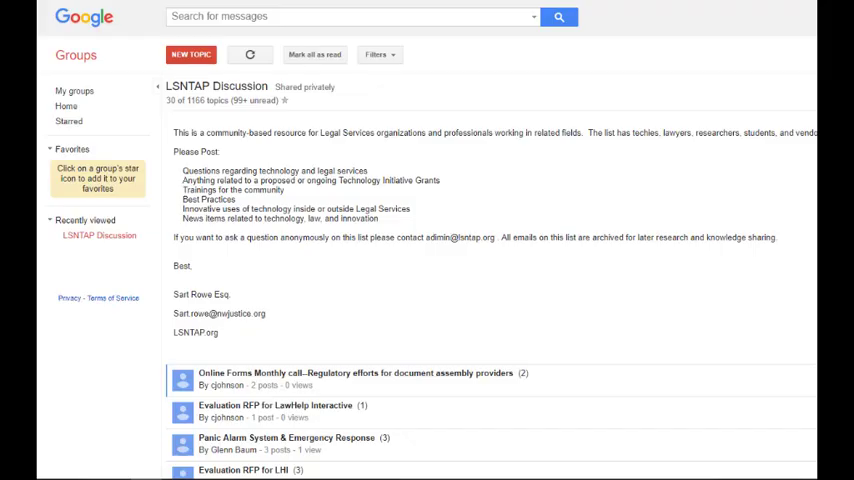